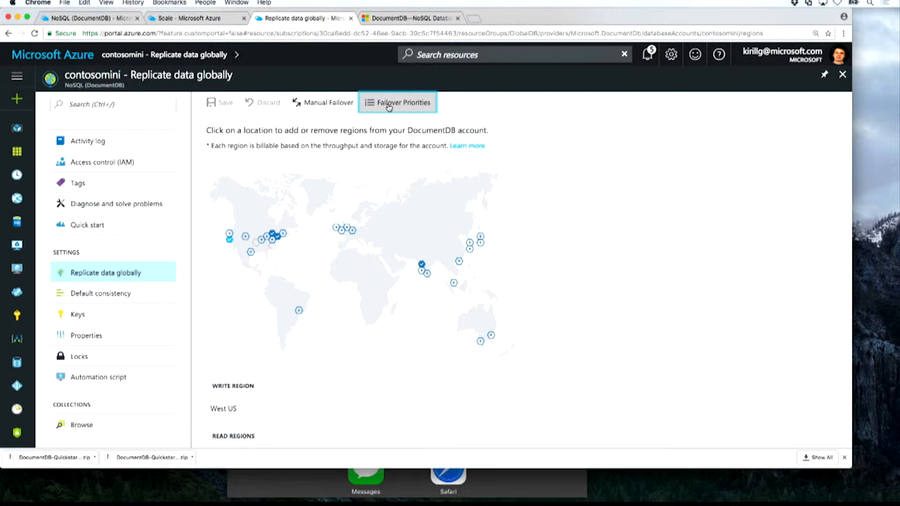
Show the contosomini failover priorities: East US 2, Canada Central, West India.
{"action": "left_click", "coordinate": [398, 102]}
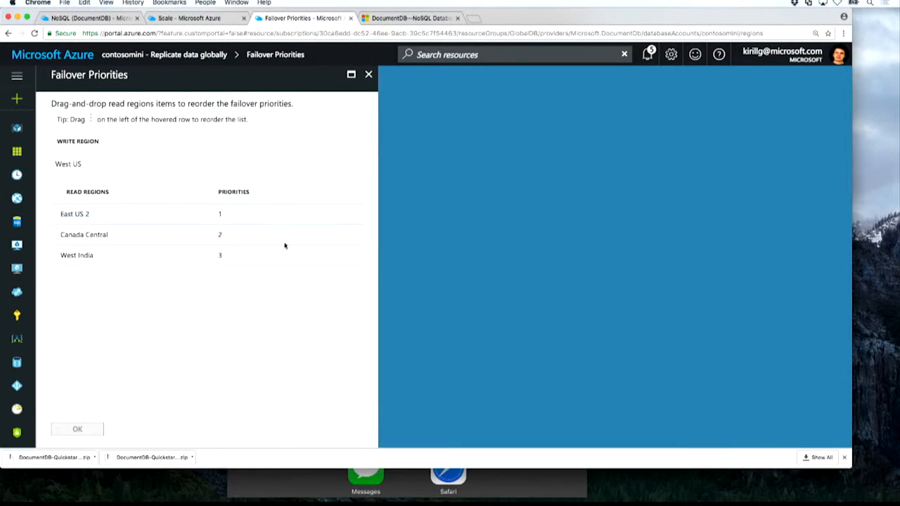
{"action": "mouse_move", "coordinate": [239, 273]}
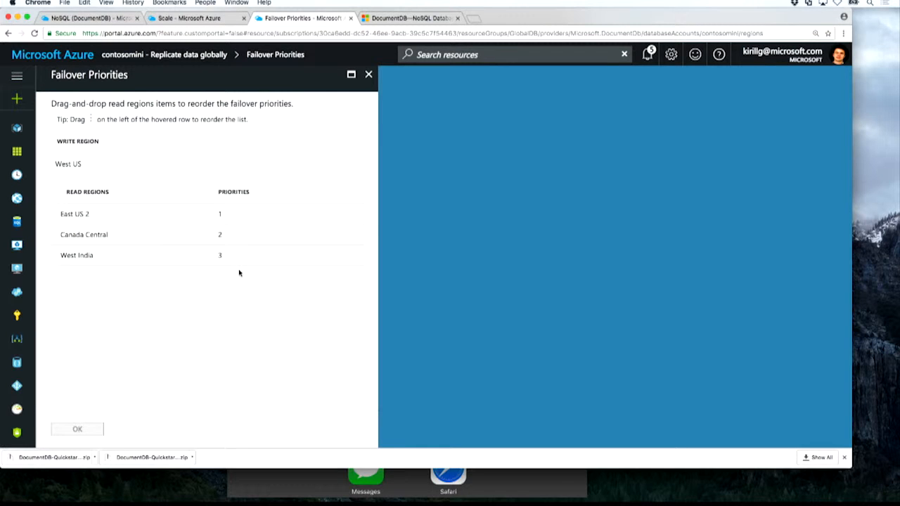
{"action": "mouse_move", "coordinate": [111, 191]}
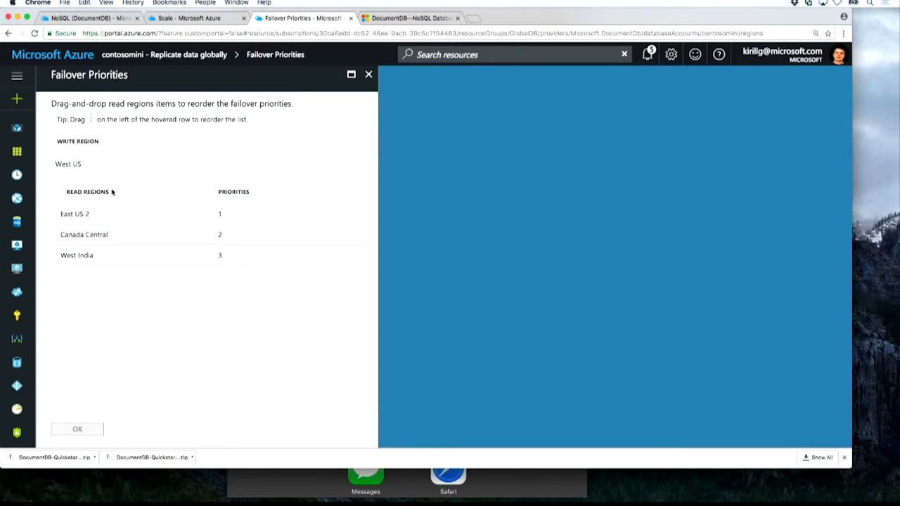
{"action": "mouse_move", "coordinate": [82, 177]}
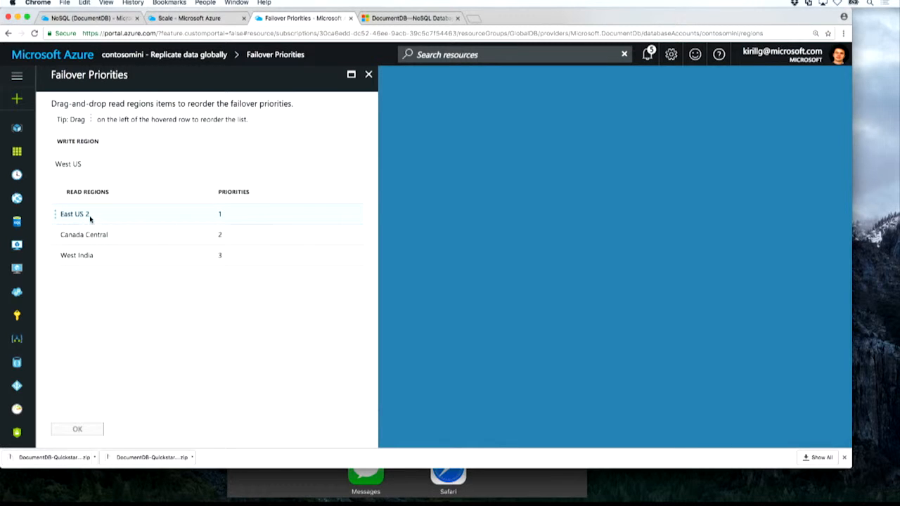
{"action": "mouse_move", "coordinate": [102, 218]}
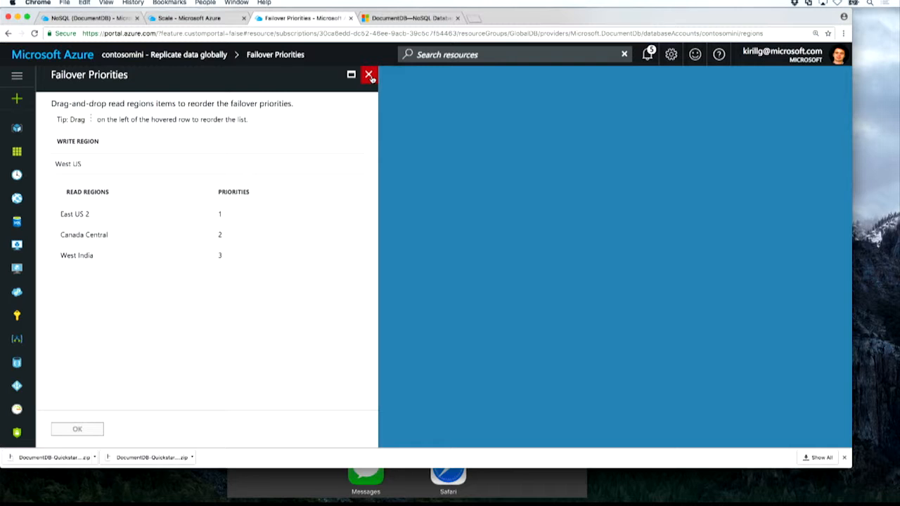
Close the failover priorities unchanged, returning to Replicate data globally with West US as write region.
{"action": "left_click", "coordinate": [368, 75]}
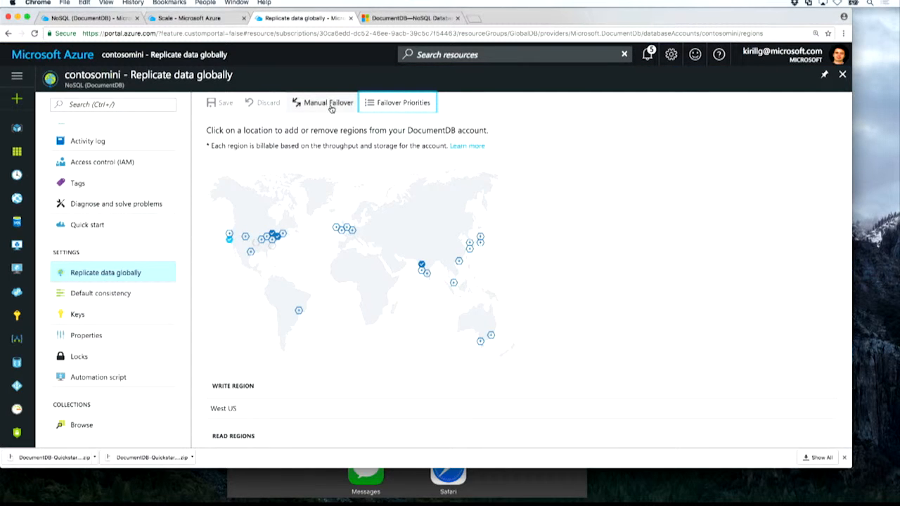
{"action": "mouse_move", "coordinate": [328, 102]}
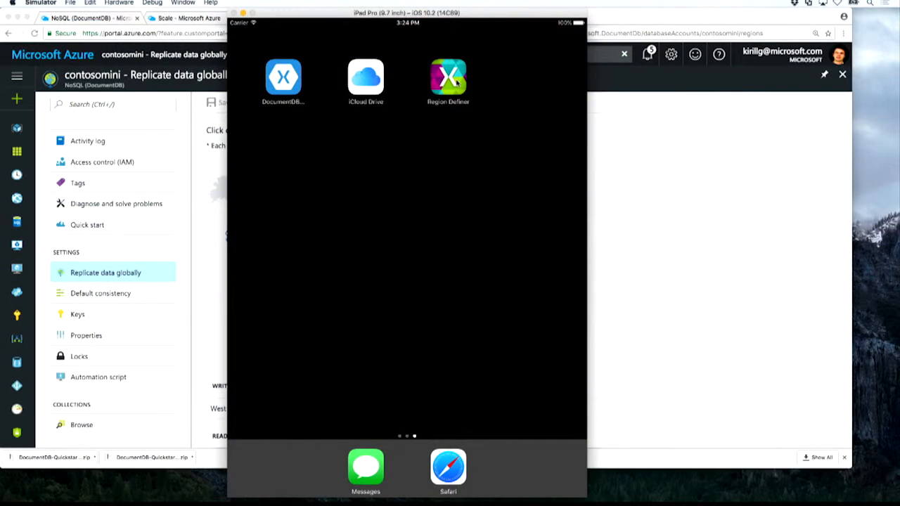
Launch the Region Definer app and drop corner pins outlining an area around Seattle.
{"action": "left_click", "coordinate": [447, 77]}
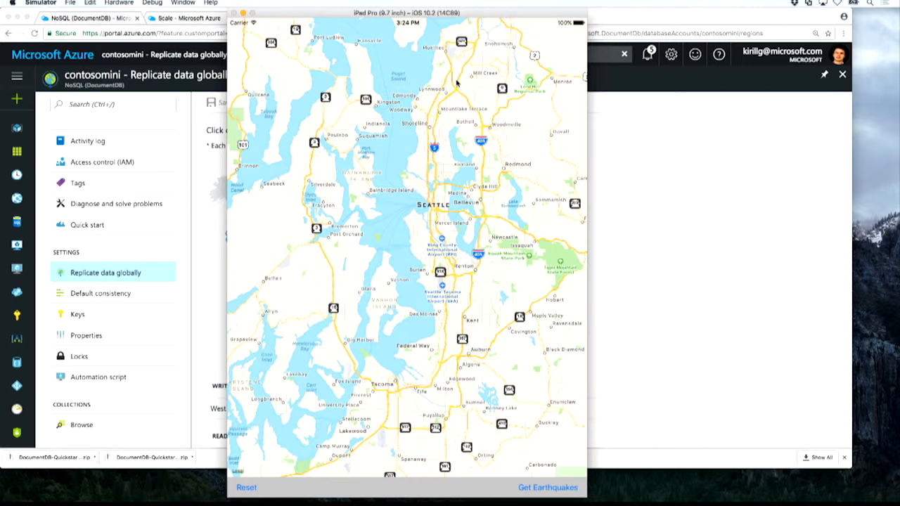
{"action": "mouse_move", "coordinate": [304, 118]}
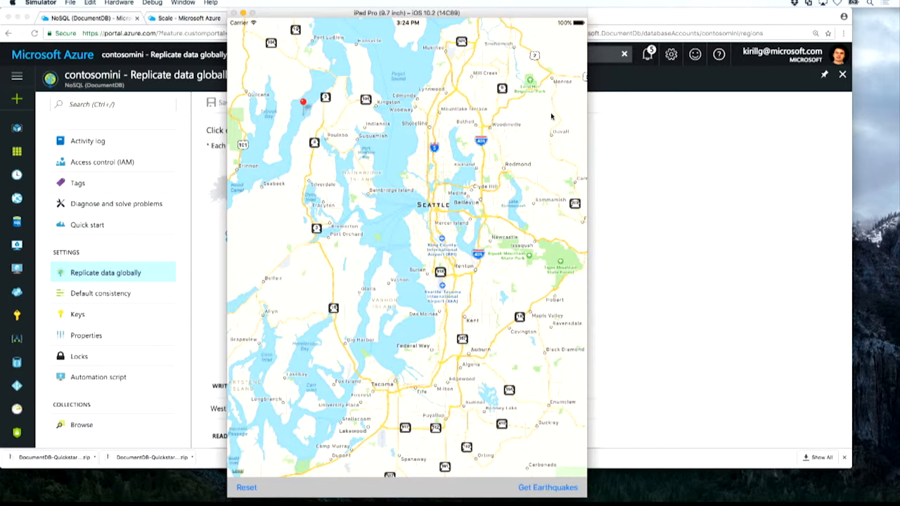
{"action": "left_click", "coordinate": [551, 116]}
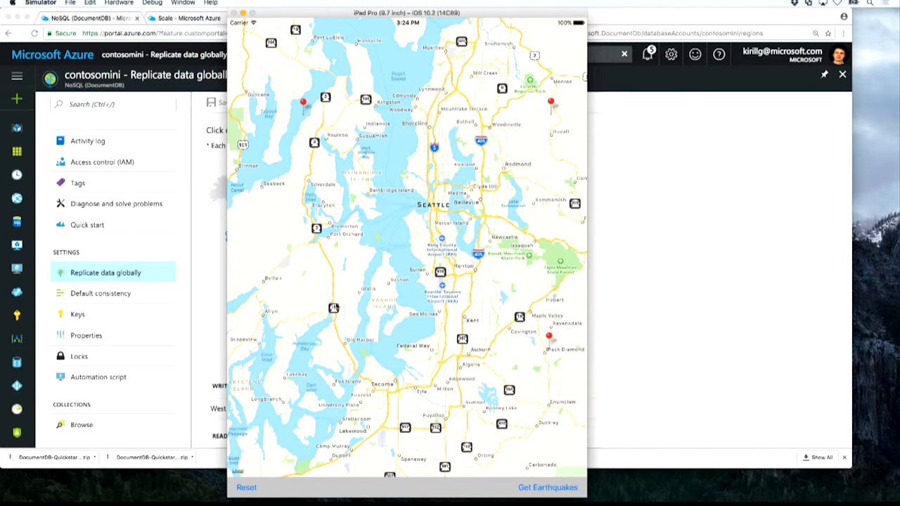
{"action": "left_click", "coordinate": [332, 280]}
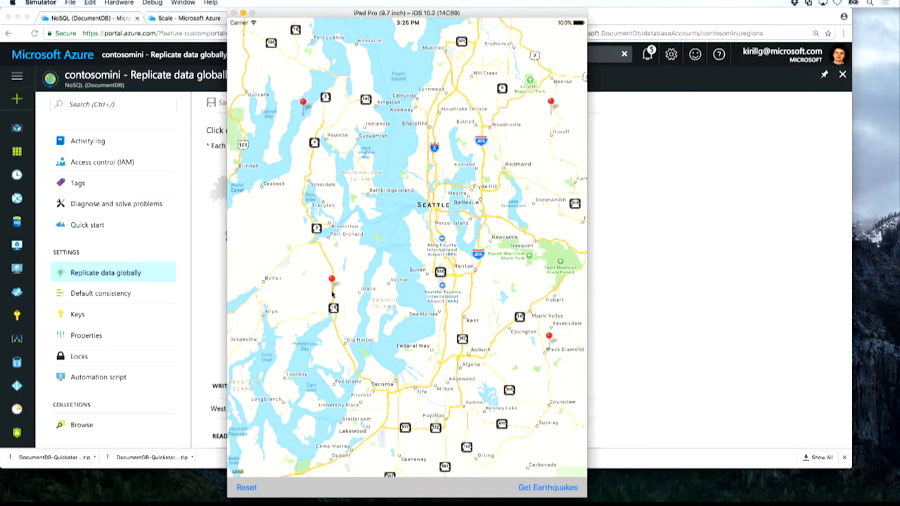
{"action": "left_click", "coordinate": [548, 487]}
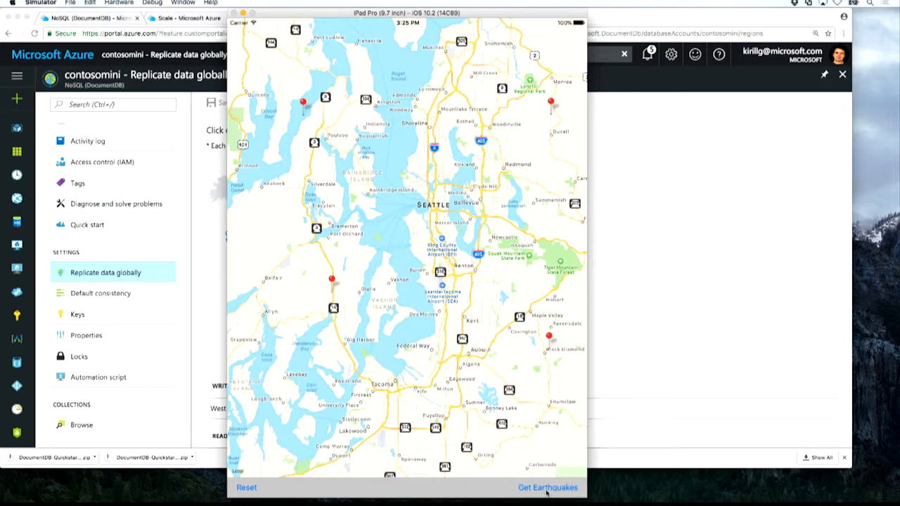
Run Get Earthquakes so quakes inside the pinned Seattle area appear as red markers.
{"action": "left_click", "coordinate": [548, 487]}
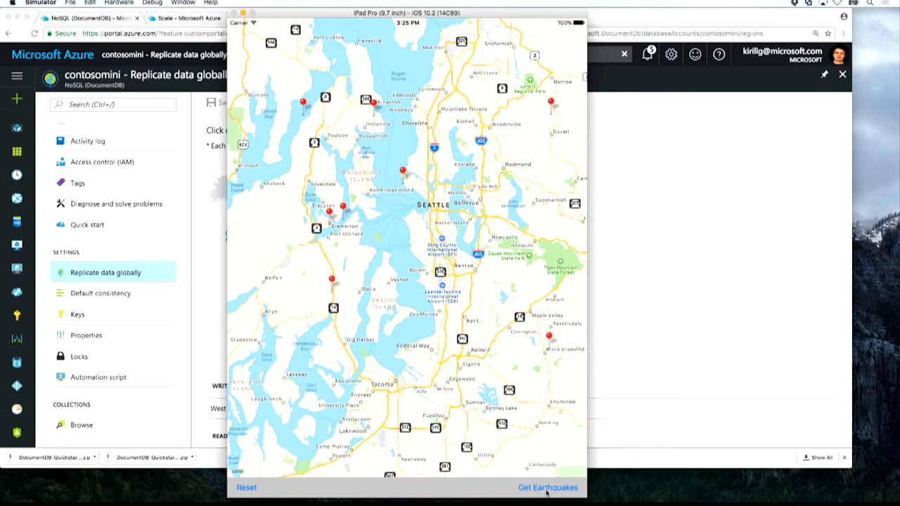
{"action": "mouse_move", "coordinate": [576, 381]}
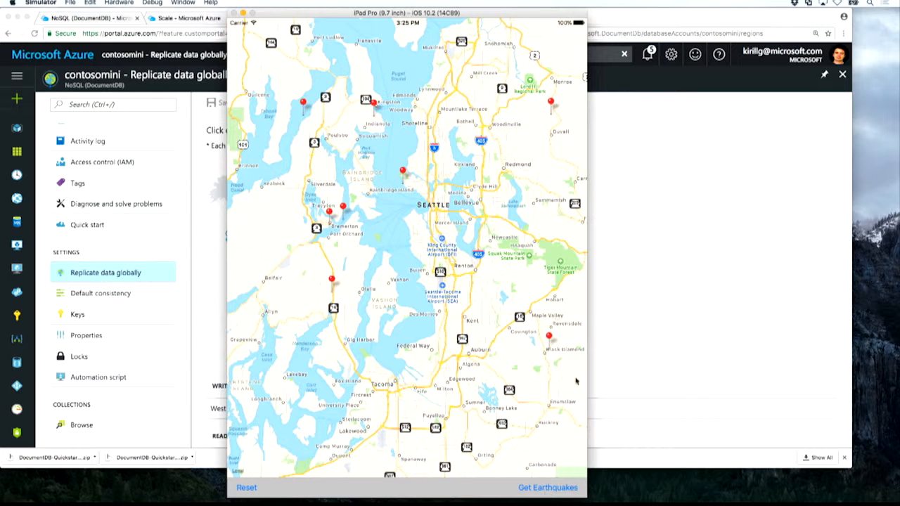
{"action": "mouse_move", "coordinate": [406, 184]}
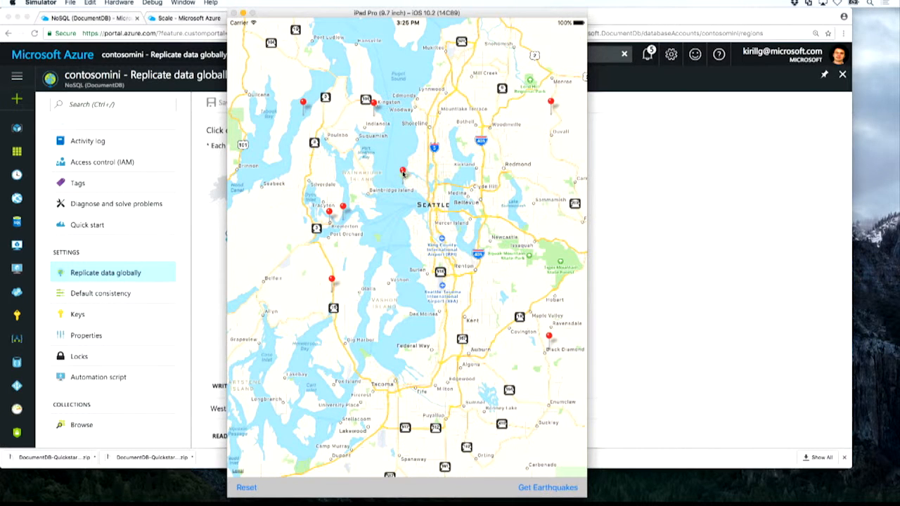
{"action": "left_click", "coordinate": [402, 171]}
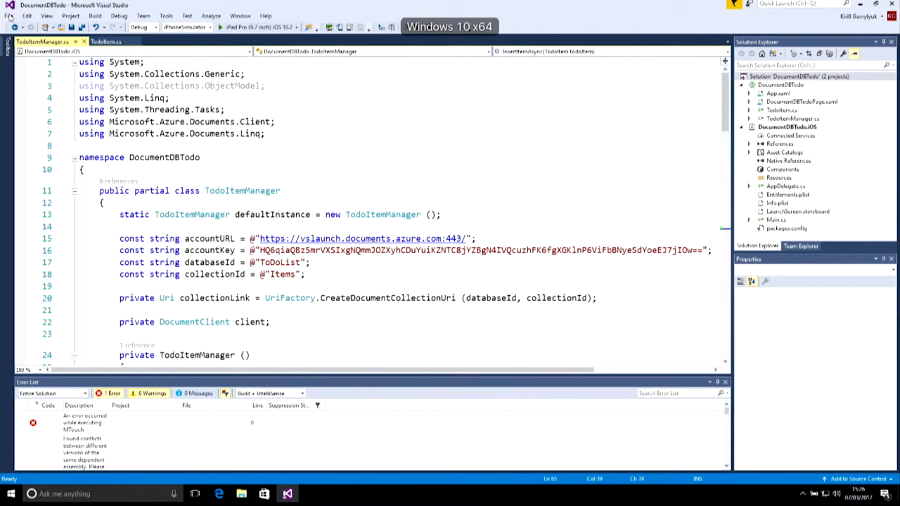
Bring up the File menu to switch from DocumentDBTodo to the Earthquakes solution.
{"action": "left_click", "coordinate": [26, 15]}
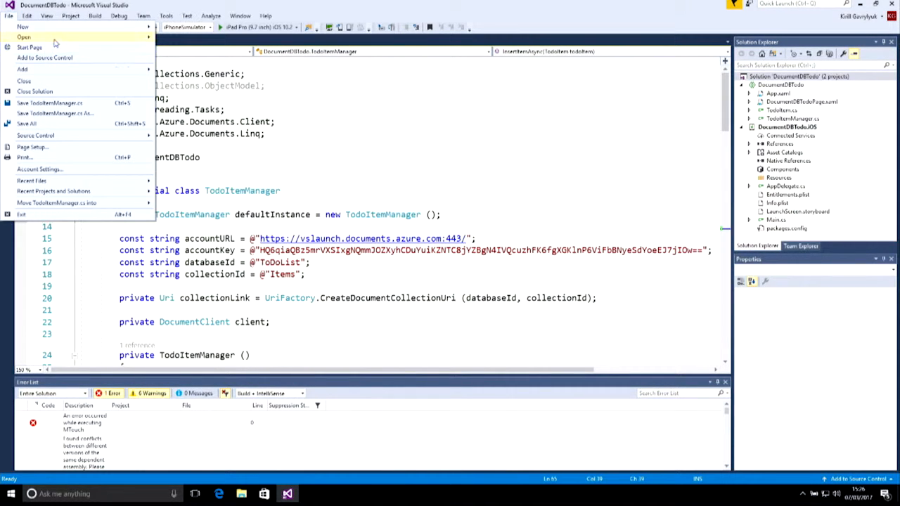
{"action": "mouse_move", "coordinate": [54, 192]}
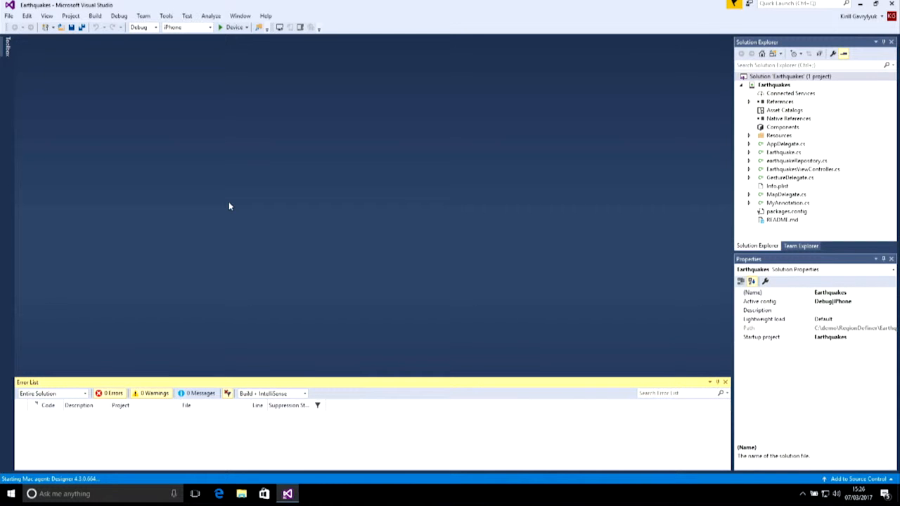
Show EarthquakeRepository.cs at the GetEarthquakes query filtering quakes within a polygon.
{"action": "left_click", "coordinate": [796, 160]}
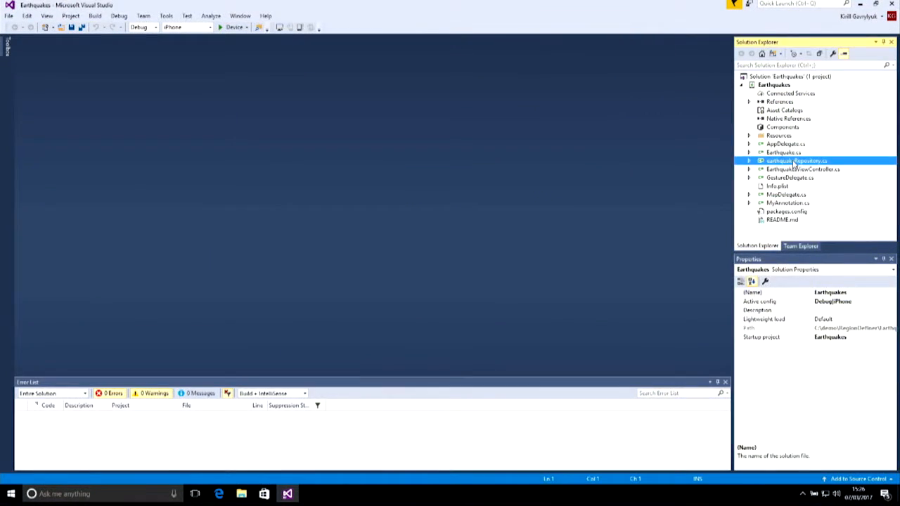
{"action": "double_click", "coordinate": [796, 161]}
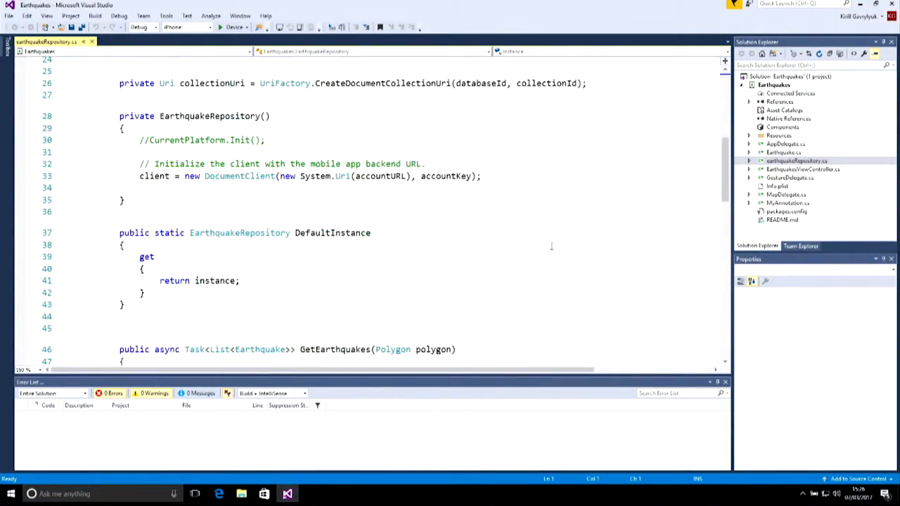
{"action": "scroll", "scroll_direction": "down", "scroll_amount": 3}
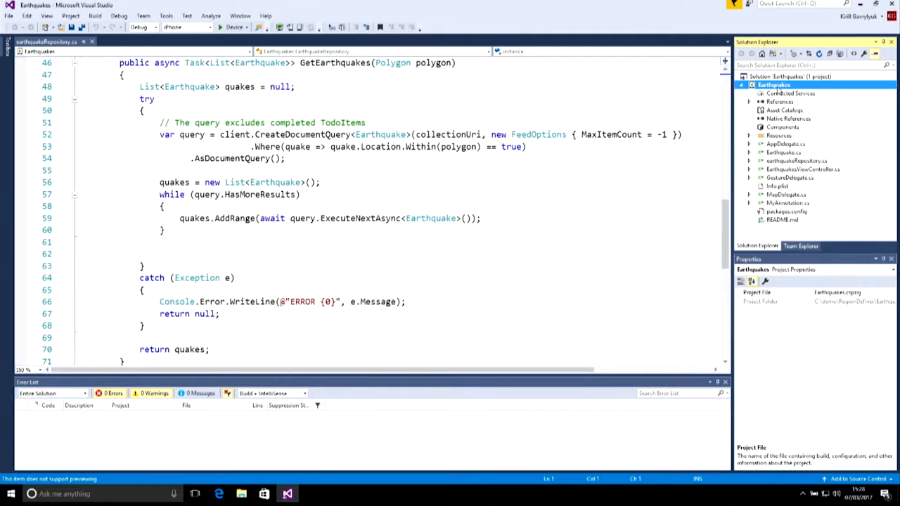
Bring up the Earthquakes project actions to reach Manage NuGet Packages.
{"action": "right_click", "coordinate": [773, 84]}
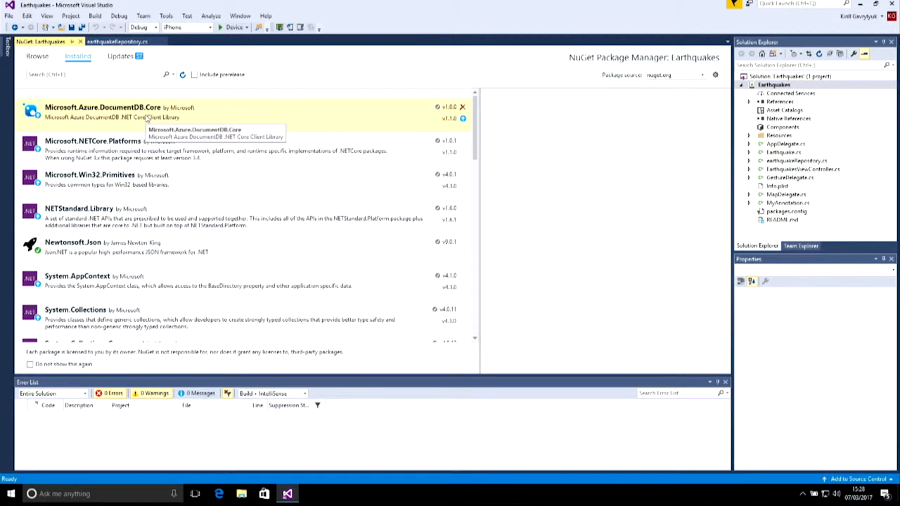
{"action": "mouse_move", "coordinate": [274, 78]}
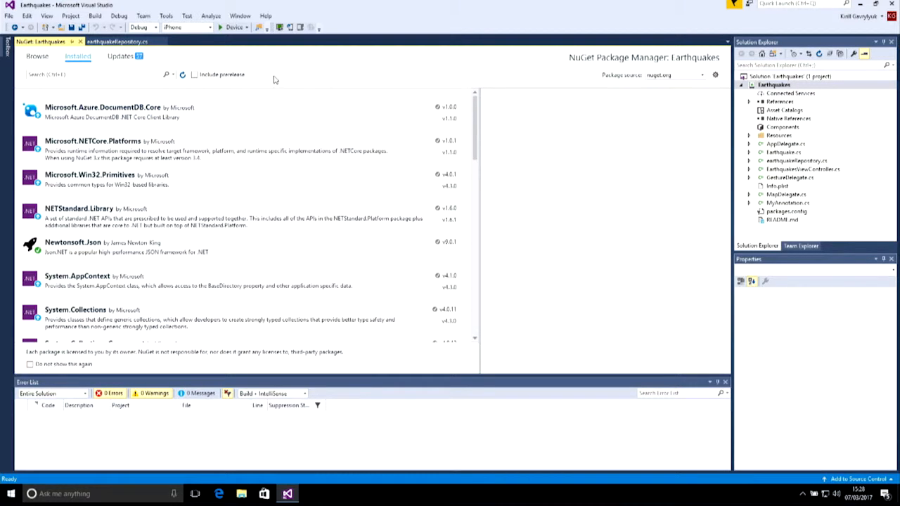